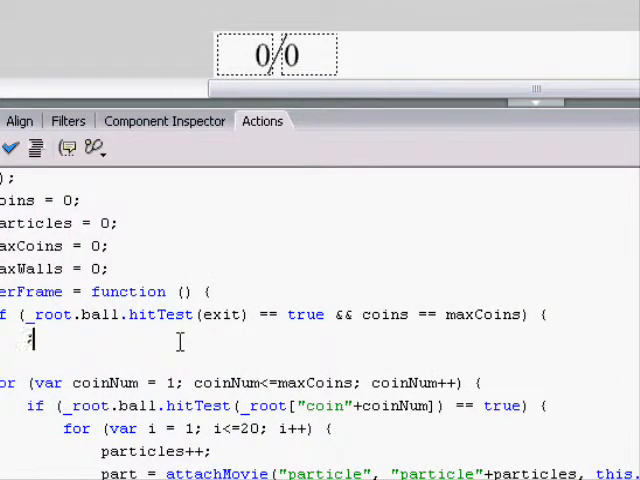
- Add play() inside the exit-hit check so the movie continues once all coins are collected
{"action": "type", "text": "play"}
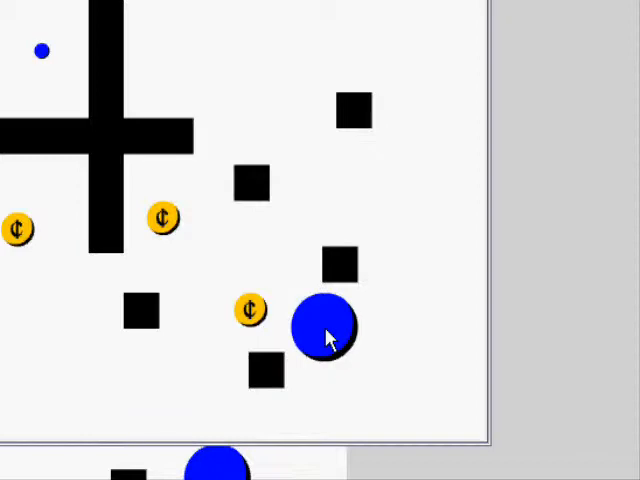
- Turn on Show Redraw Regions from the running player's context menu
{"action": "right_click", "coordinate": [330, 338]}
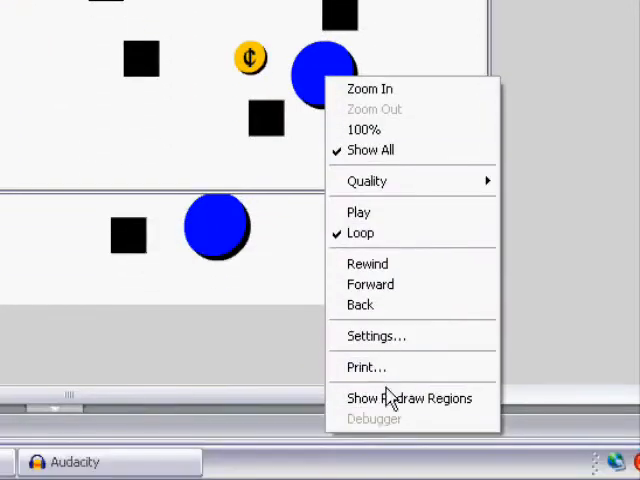
{"action": "left_click", "coordinate": [408, 398]}
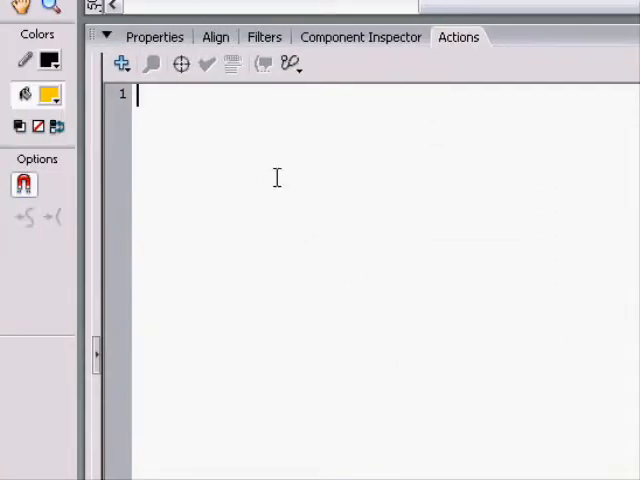
- Add stop(); to the frame script and move to a later frame on the timeline
{"action": "type", "text": "stop();"}
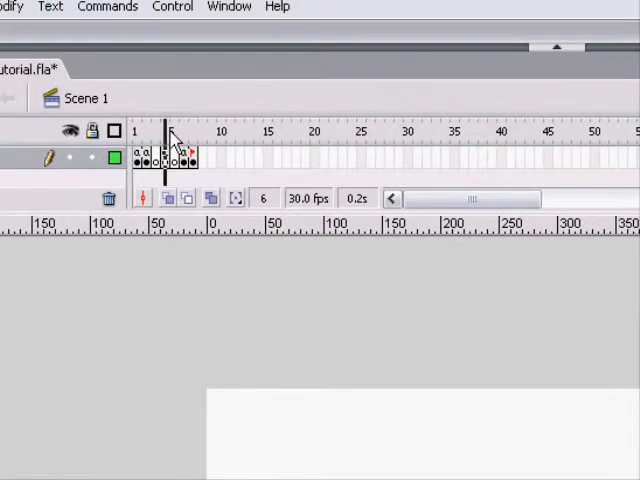
{"action": "left_click", "coordinate": [176, 132]}
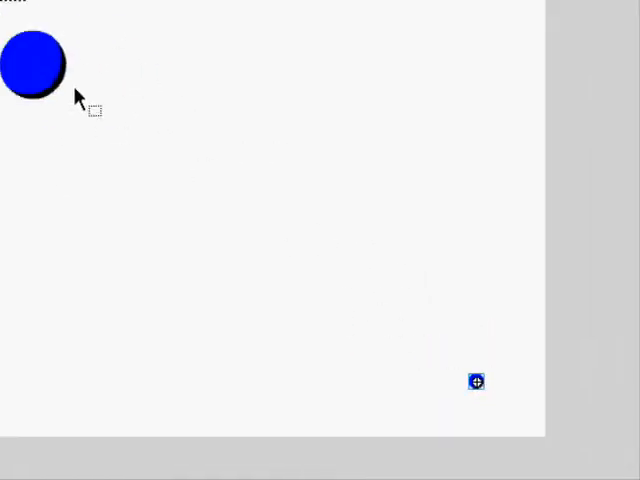
- Drag the small blue square into its spot on the level beside the coins
{"action": "left_click_drag", "start_coordinate": [36, 64], "coordinate": [212, 136]}
{"action": "type", "text": "button"}
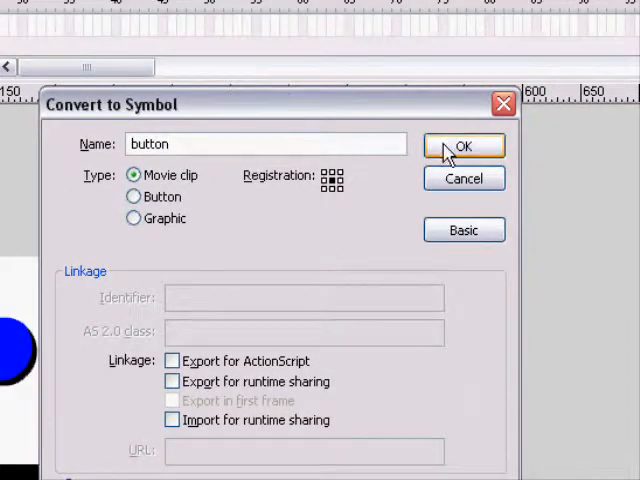
- Convert the square to a movie clip, renaming it 'button of joy' after 'button' was taken
{"action": "left_click", "coordinate": [464, 146]}
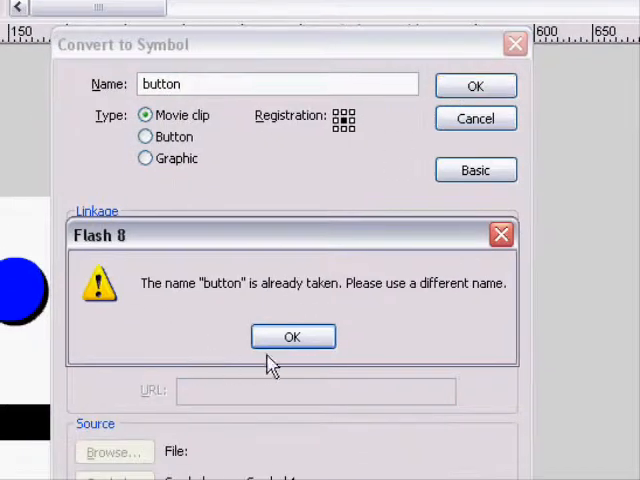
{"action": "left_click", "coordinate": [292, 336]}
{"action": "type", "text": " of joy?"}
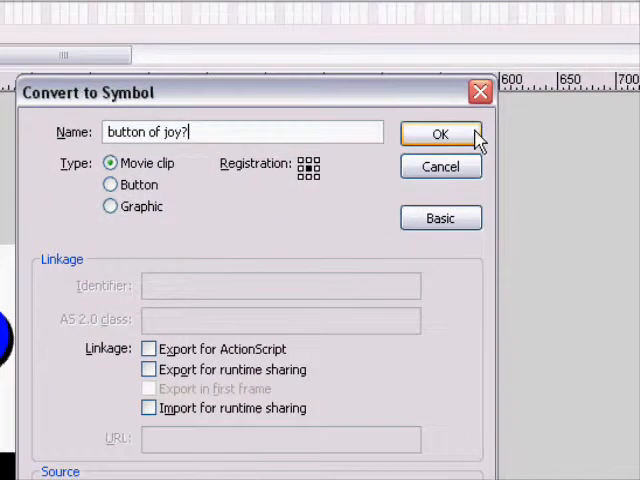
{"action": "left_click", "coordinate": [440, 134]}
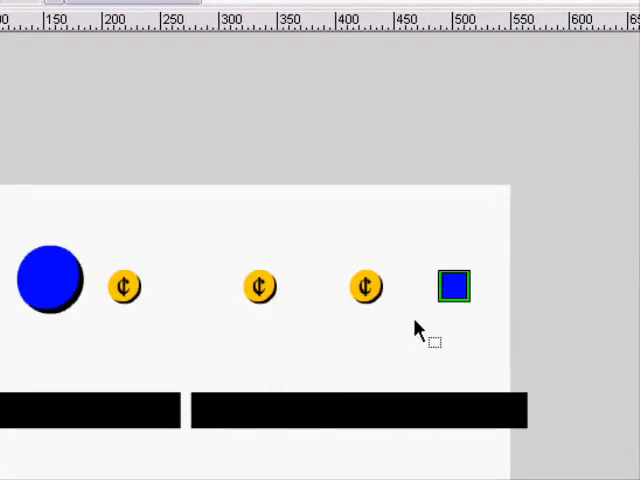
{"action": "mouse_move", "coordinate": [452, 304]}
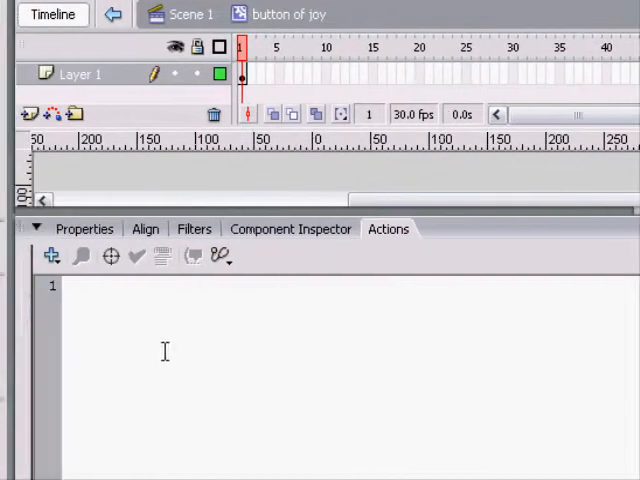
- Script stop(); plus onEnterFrame with if(this.hitTest(_root.ball)) { play(); }
{"action": "type", "text": "st"}
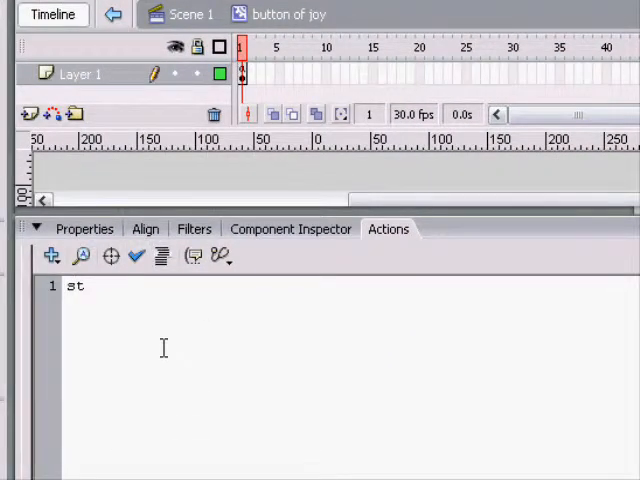
{"action": "type", "text": "op();"}
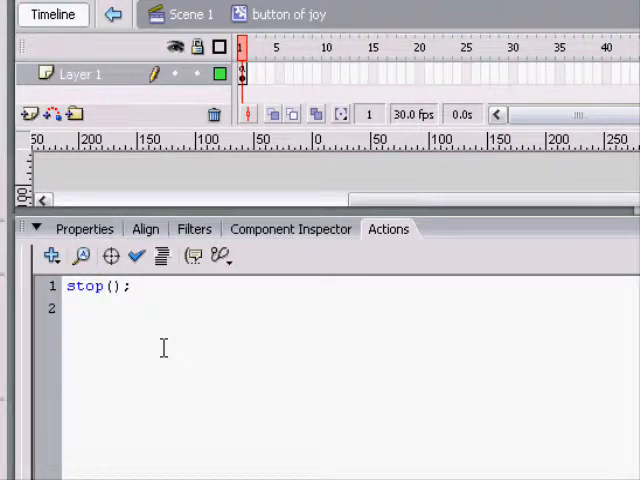
{"action": "type", "text": "onEnterFrame"}
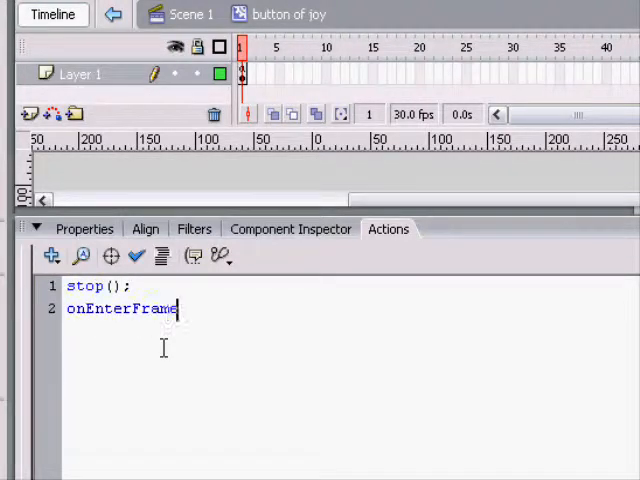
{"action": "type", "text": "=functin"}
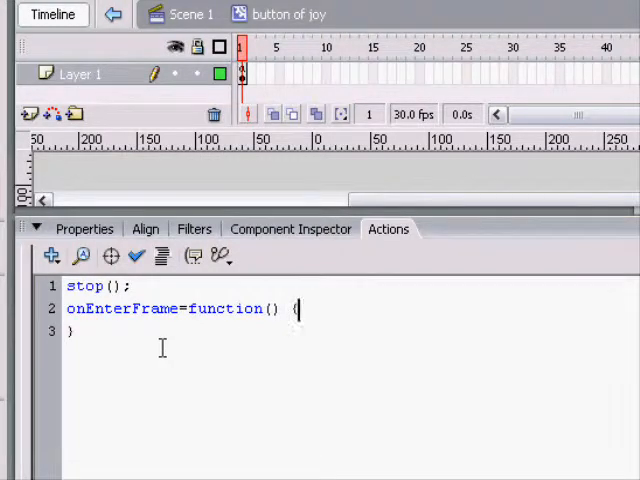
{"action": "type", "text": "if ("}
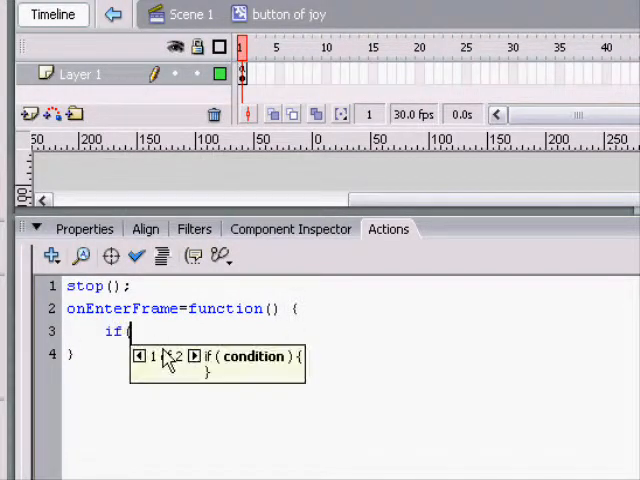
{"action": "type", "text": "(this._"}
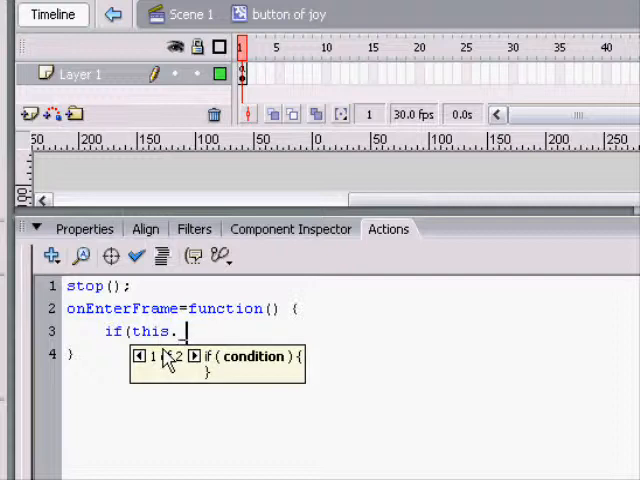
{"action": "type", "text": "hitTest("}
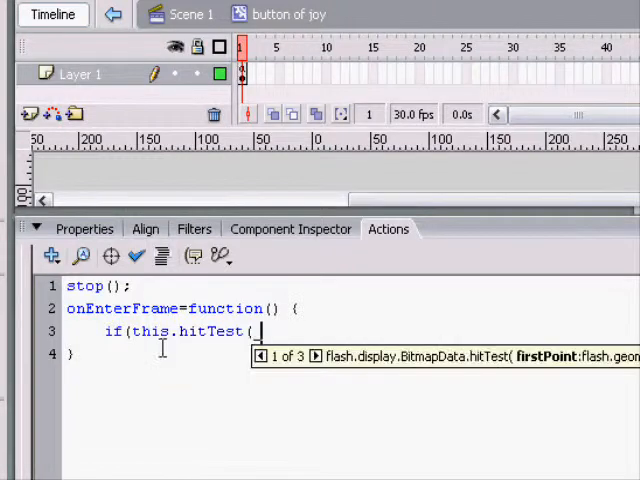
{"action": "type", "text": "_root.ball)) {"}
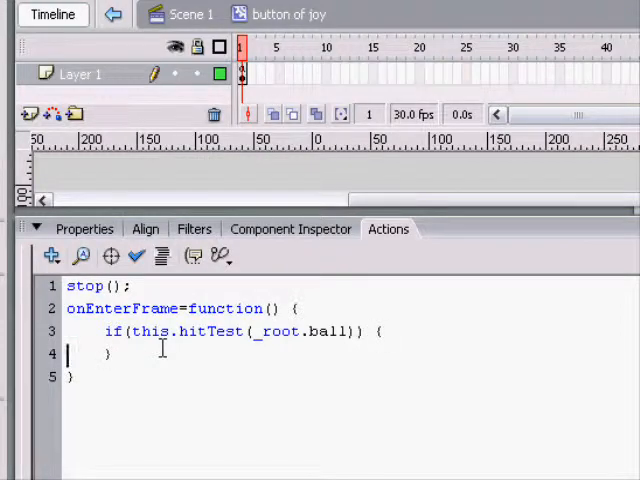
{"action": "key", "text": "Return"}
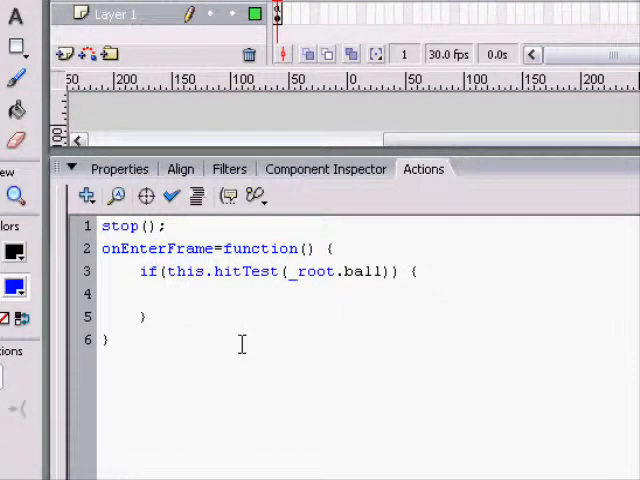
{"action": "type", "text": "play()"}
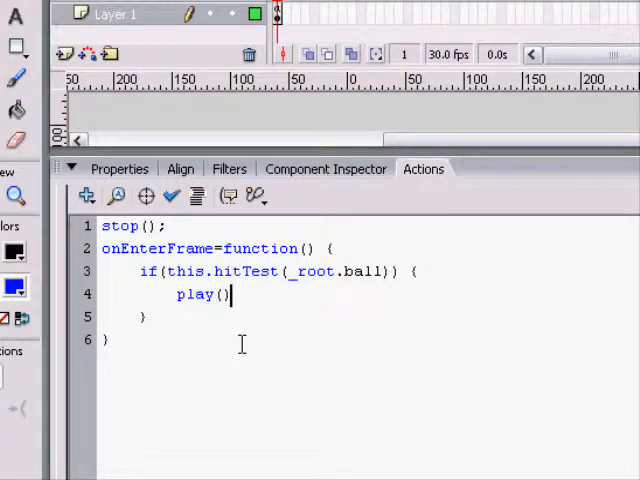
{"action": "type", "text": ";"}
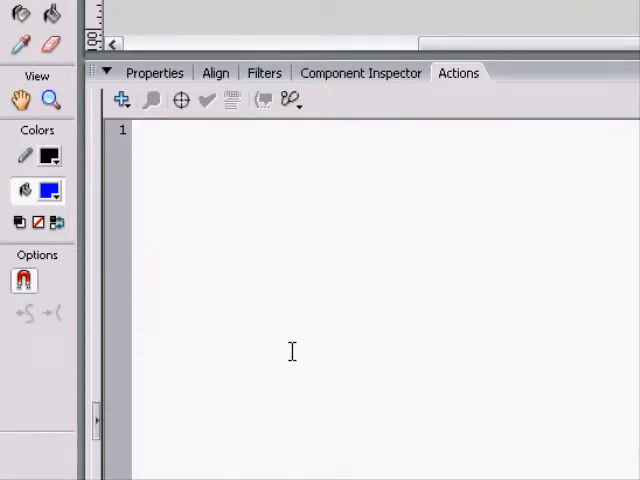
- Write frame script _root.ball._xscale = 10; to squash the ball
{"action": "type", "text": "_root.ball."}
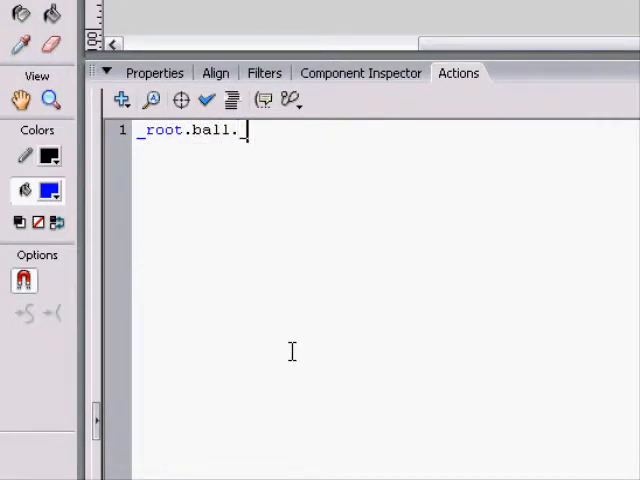
{"action": "type", "text": "_xscale ="}
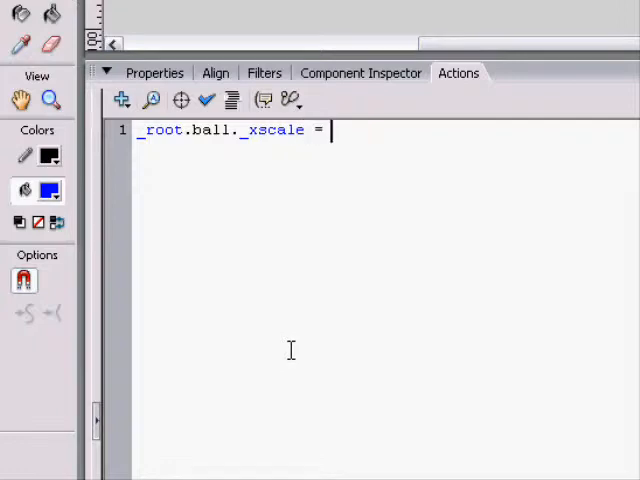
{"action": "type", "text": "10;"}
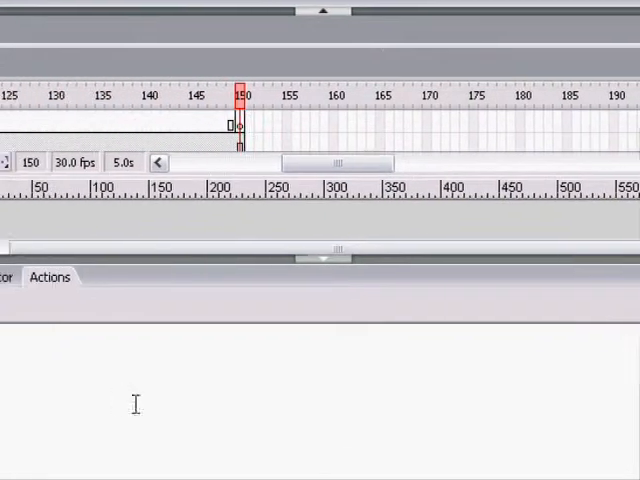
- Write frame 150 script resetting _root.ball._xscale to 1000
{"action": "type", "text": "_root.ball._x"}
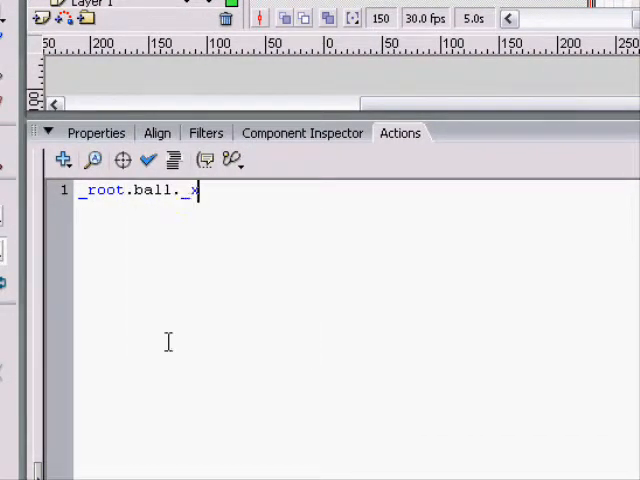
{"action": "type", "text": "scale = 100"}
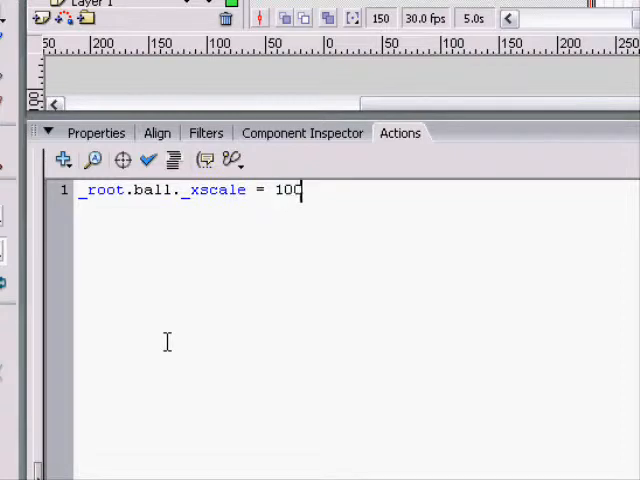
{"action": "type", "text": "0;"}
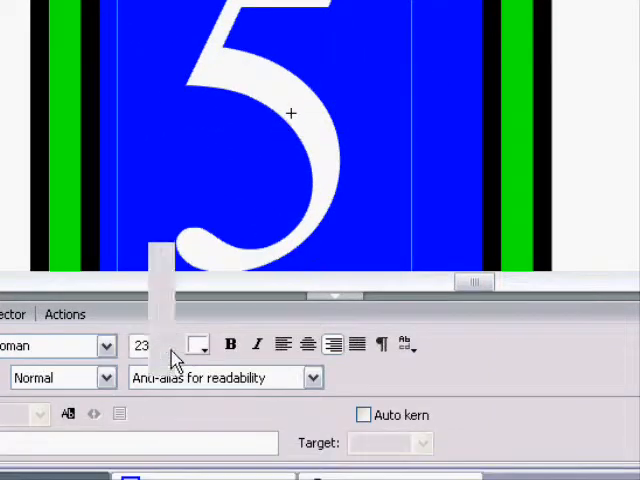
- Set the '5' text field's font size to 30
{"action": "type", "text": "30"}
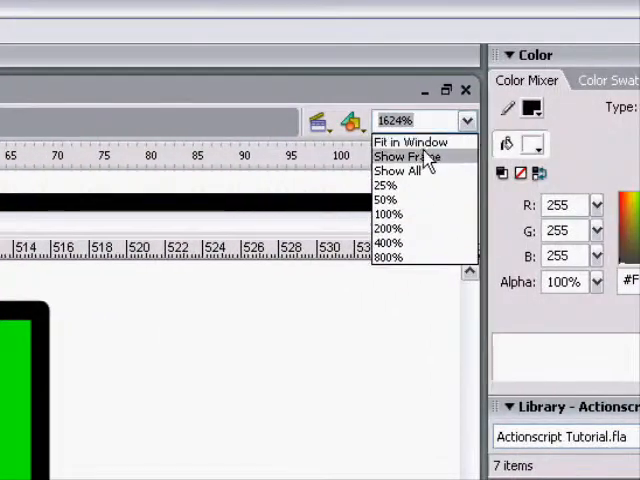
{"action": "left_click", "coordinate": [402, 156]}
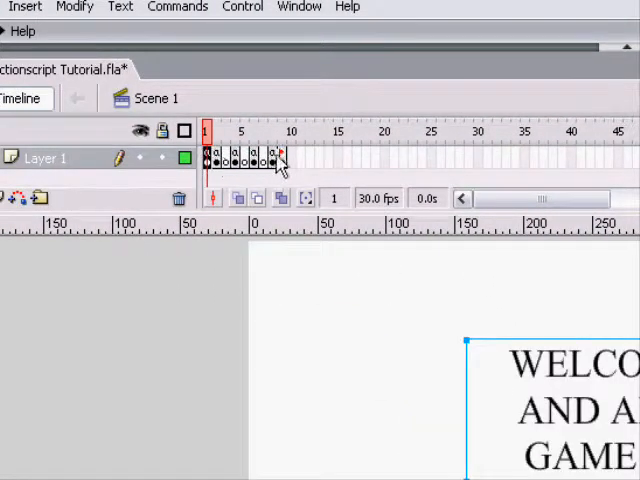
- Select the first timeline frame for the loading bar and dismiss the function-unavailable warning
{"action": "left_click", "coordinate": [208, 132]}
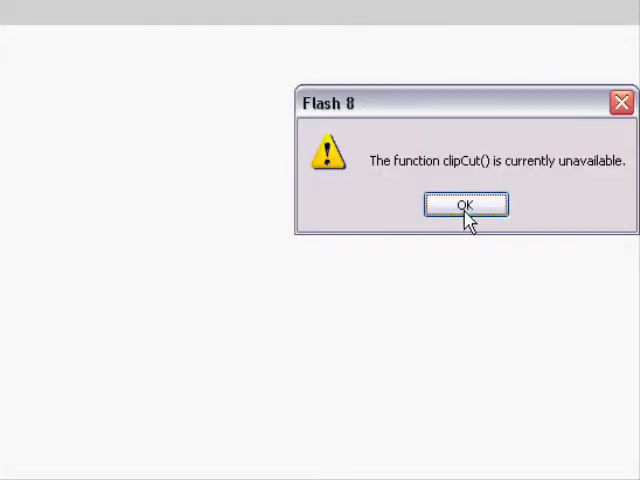
{"action": "left_click", "coordinate": [464, 204]}
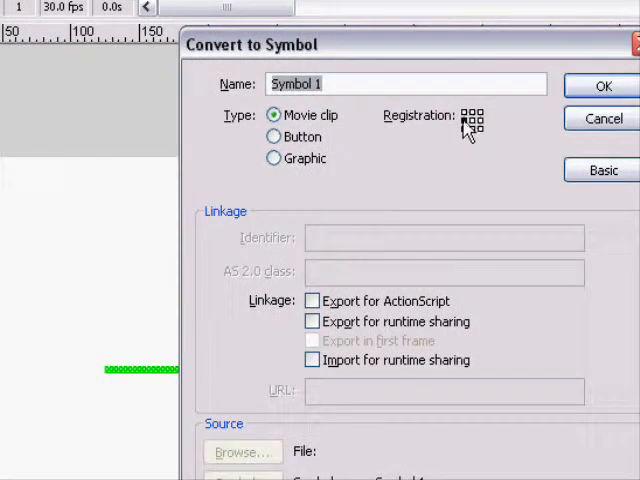
- Convert the green bar to a movie clip registered at its left-middle point, then deselect it
{"action": "left_click", "coordinate": [604, 86]}
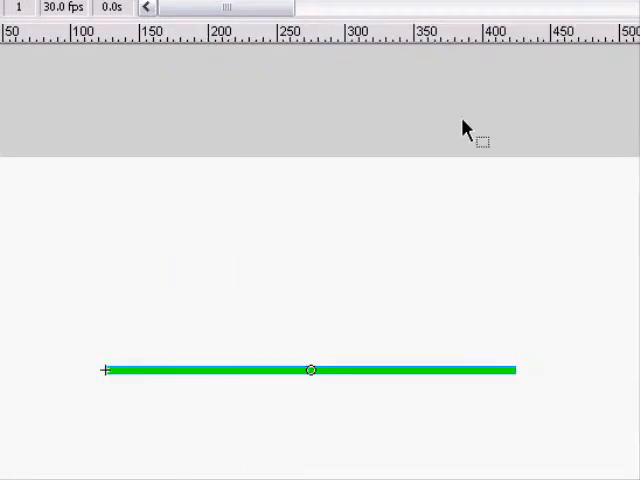
{"action": "left_click", "coordinate": [50, 166]}
{"action": "type", "text": "onEnterFr"}
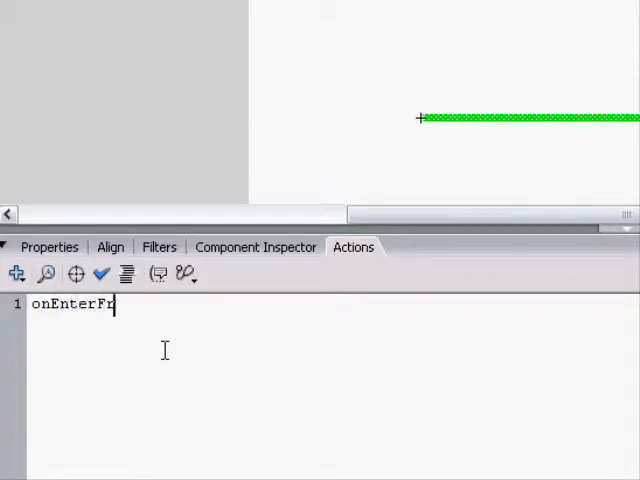
- Begin the onEnterFrame handler with getBytesLoaded()/getBytesTotal() as the scale expression
{"action": "type", "text": "ame="}
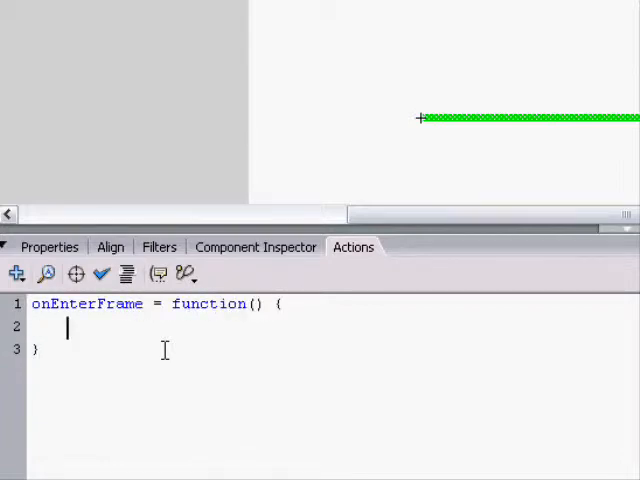
{"action": "type", "text": "get"}
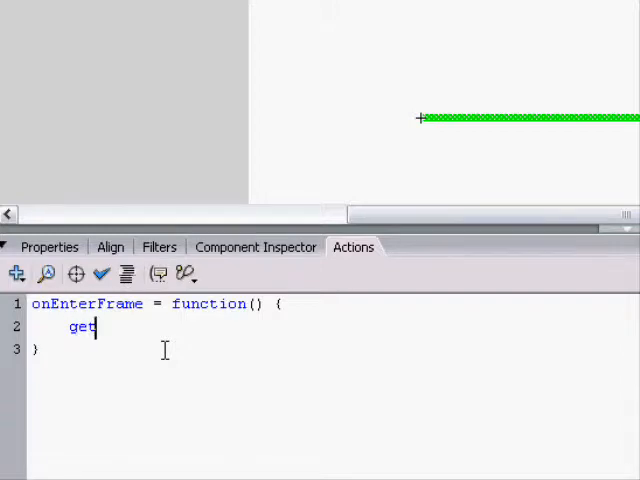
{"action": "type", "text": "Bytes"}
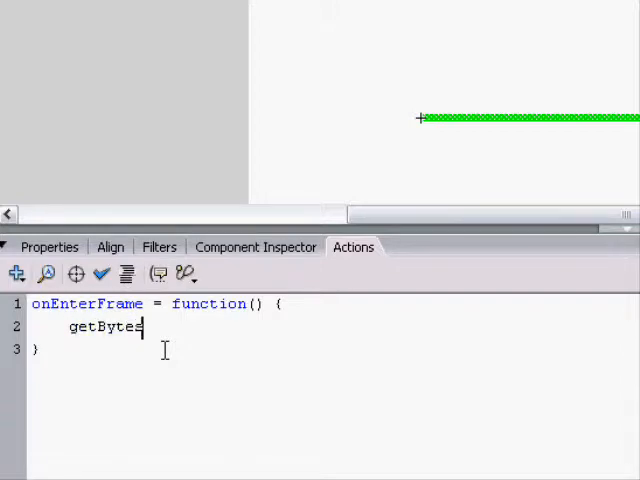
{"action": "type", "text": "Loaded()/"}
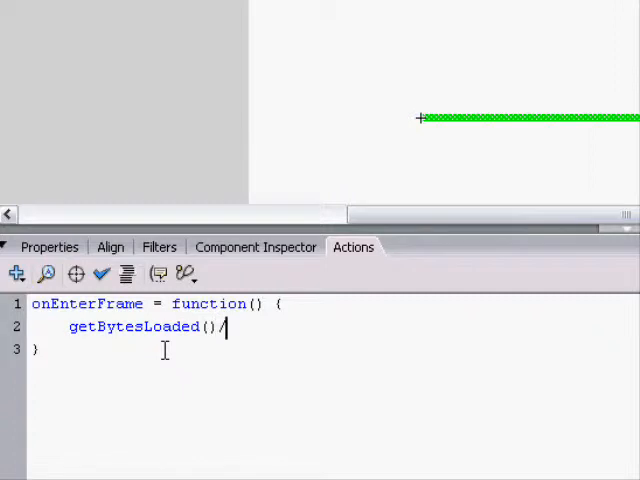
{"action": "type", "text": "getBytes"}
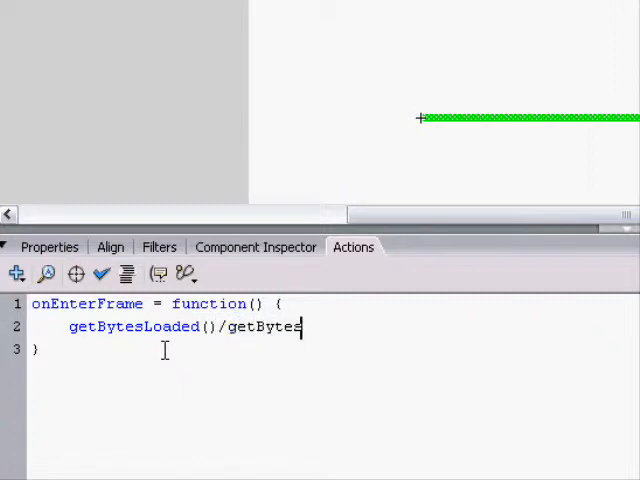
{"action": "type", "text": "Total()"}
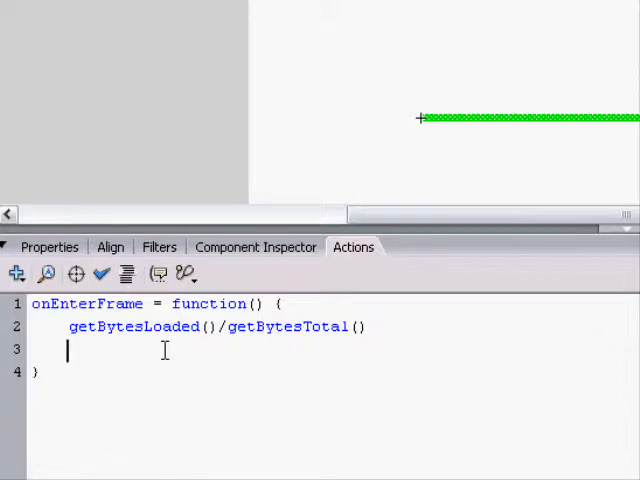
- Rework the expression with _root references and assign it to _xscale
{"action": "type", "text": "_root."}
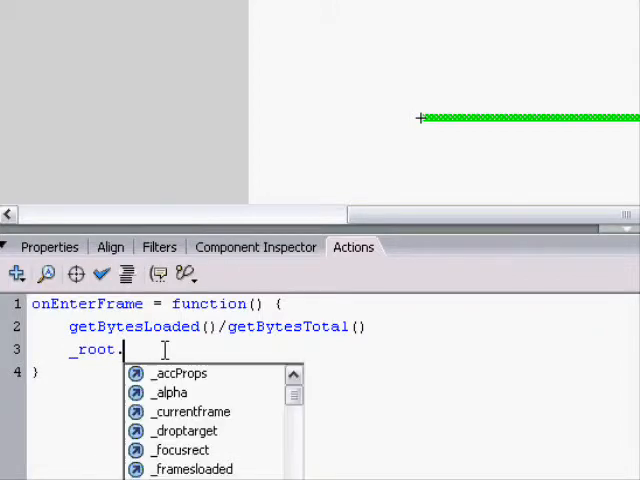
{"action": "type", "text": "loaded"}
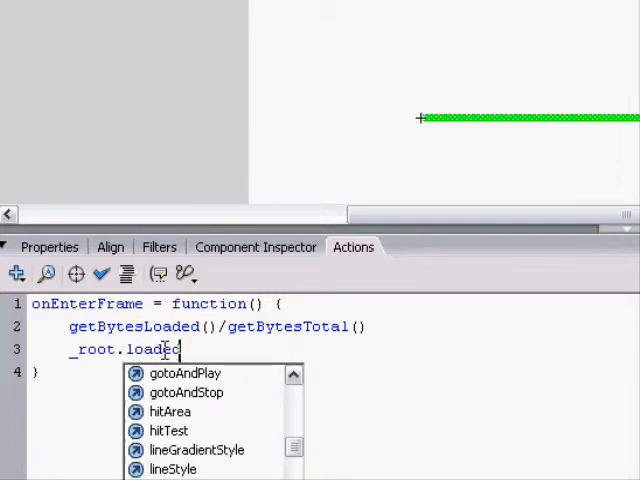
{"action": "type", "text": "fr4a"}
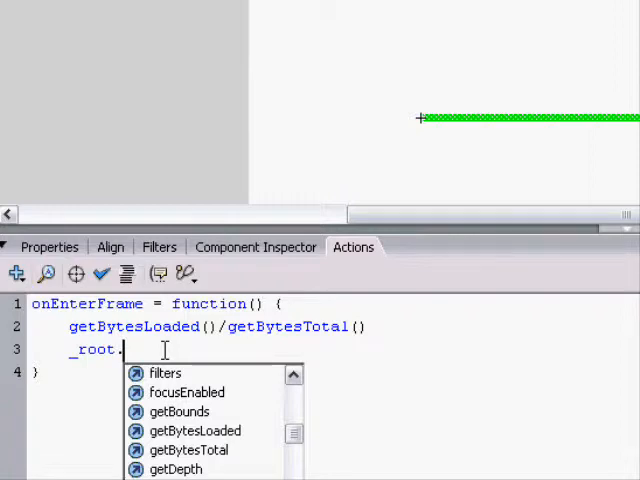
{"action": "type", "text": "_framesloaded/_root."}
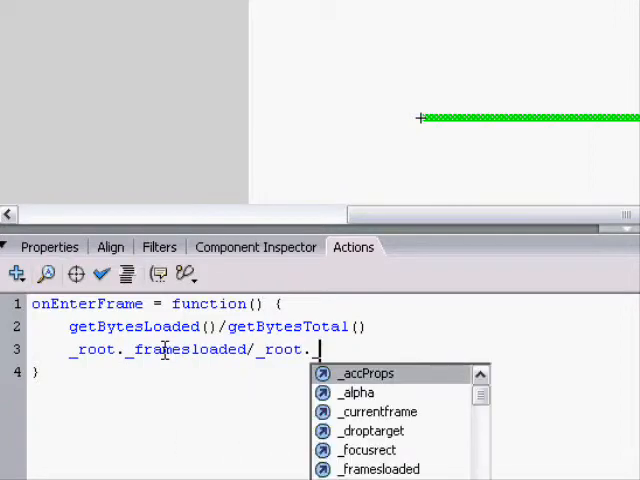
{"action": "type", "text": "_totalframes"}
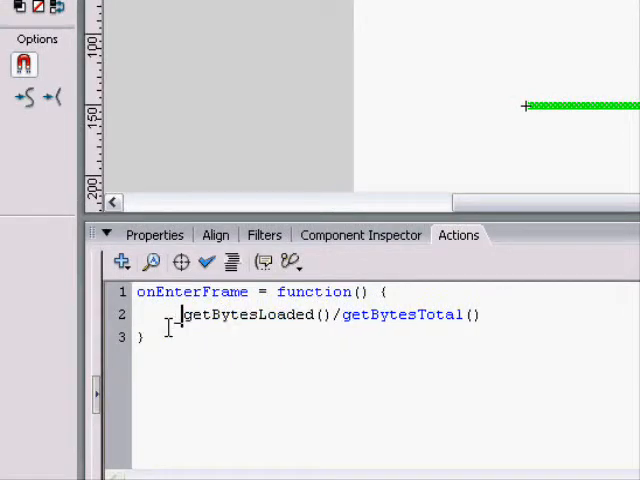
{"action": "type", "text": "xscale ="}
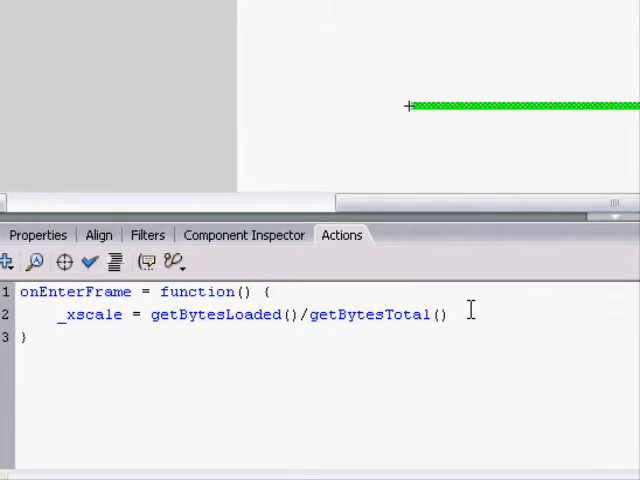
- Multiply the byte ratio by 100 so _xscale = _root.getBytesLoaded()/_root.getBytesTotal()*100
{"action": "type", "text": "*100;"}
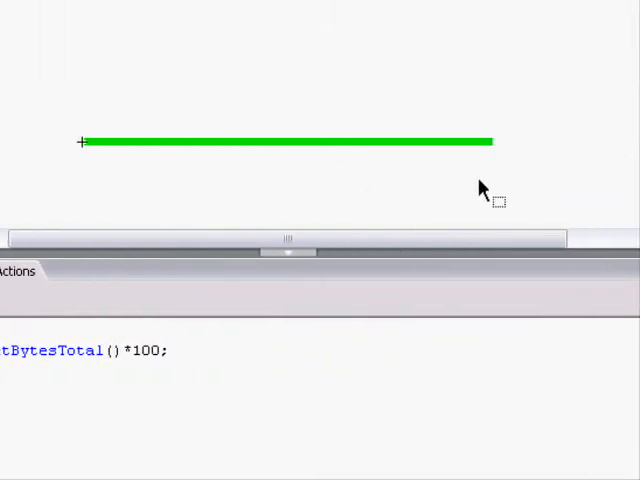
{"action": "left_click", "coordinate": [160, 122]}
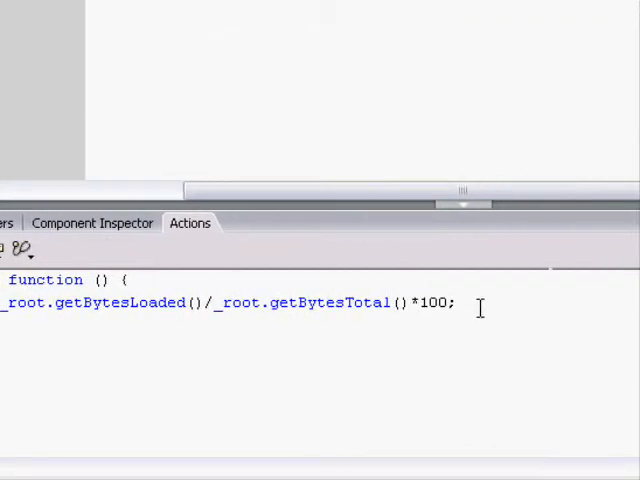
{"action": "left_click", "coordinate": [356, 122]}
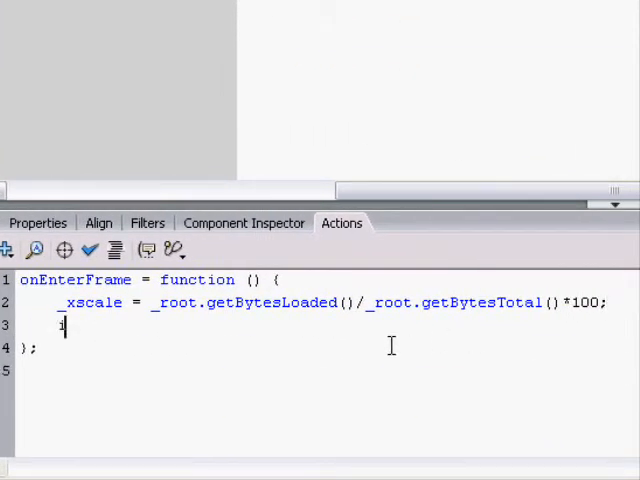
- Add if(_xscale == 100) calling _root.gotoAndStop(2) inside onEnterFrame
{"action": "type", "text": "if(_xscale == 100) {"}
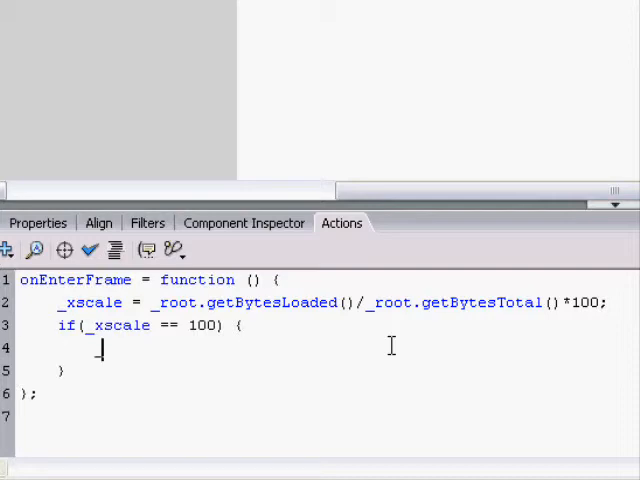
{"action": "type", "text": "_root.gotoAndStop(1"}
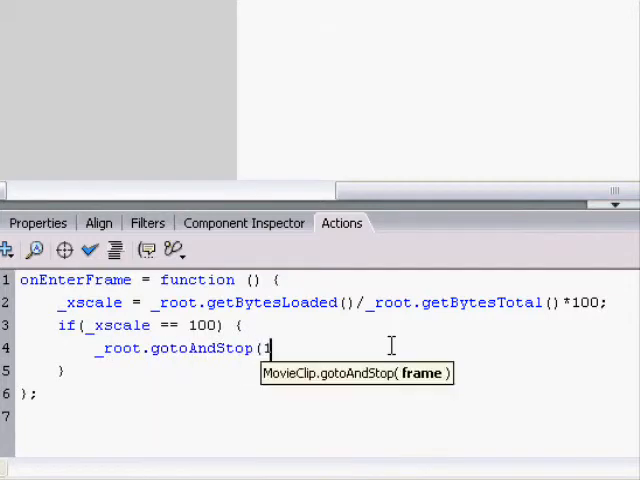
{"action": "type", "text": "2)"}
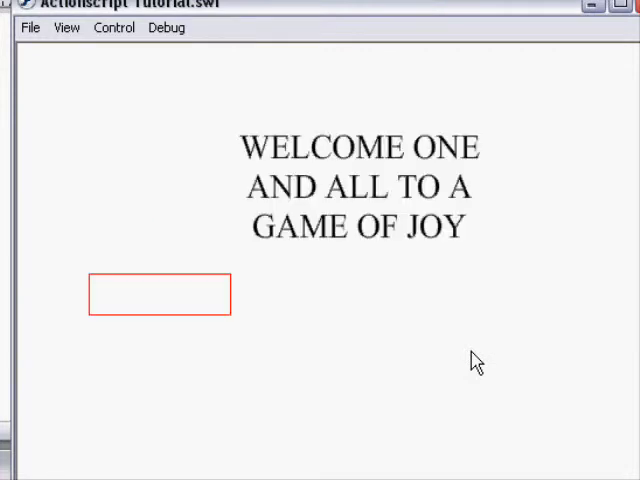
{"action": "mouse_move", "coordinate": [376, 362]}
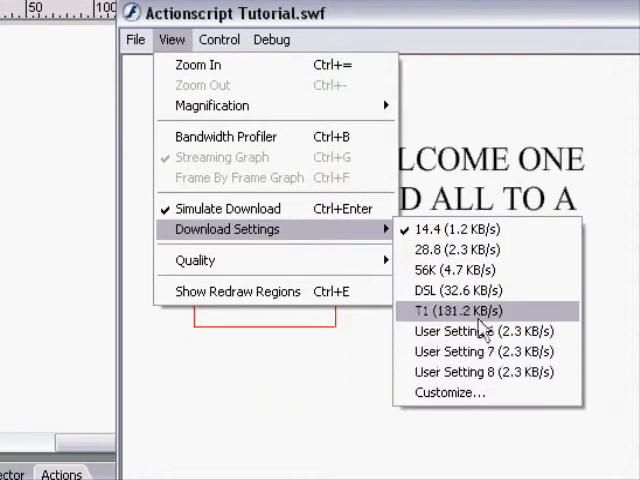
- Simulate a T1 download speed in the test player, watch the preloader, then close the player
{"action": "left_click", "coordinate": [460, 290]}
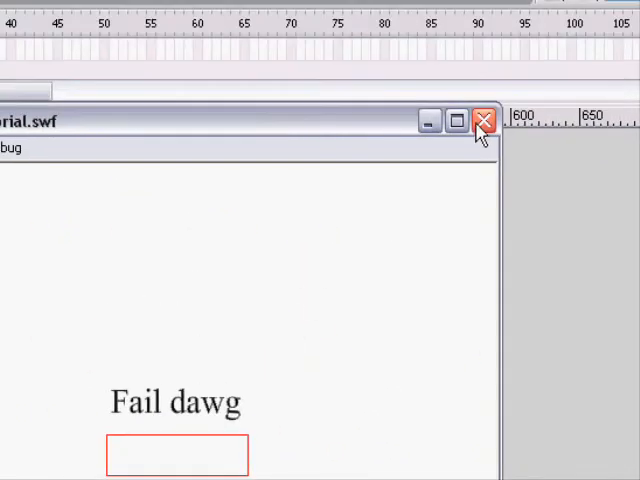
{"action": "left_click", "coordinate": [484, 120]}
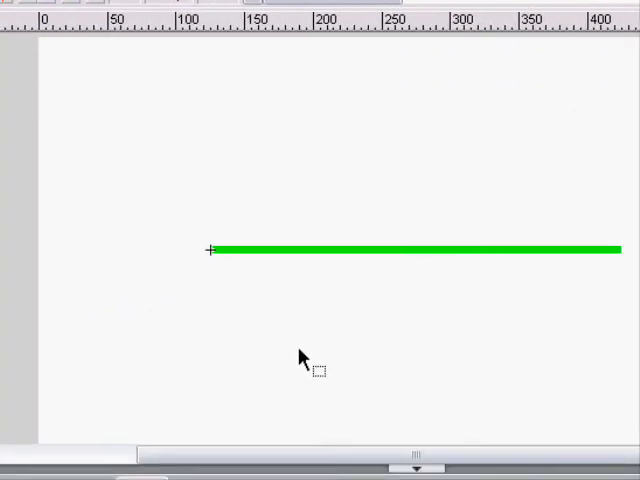